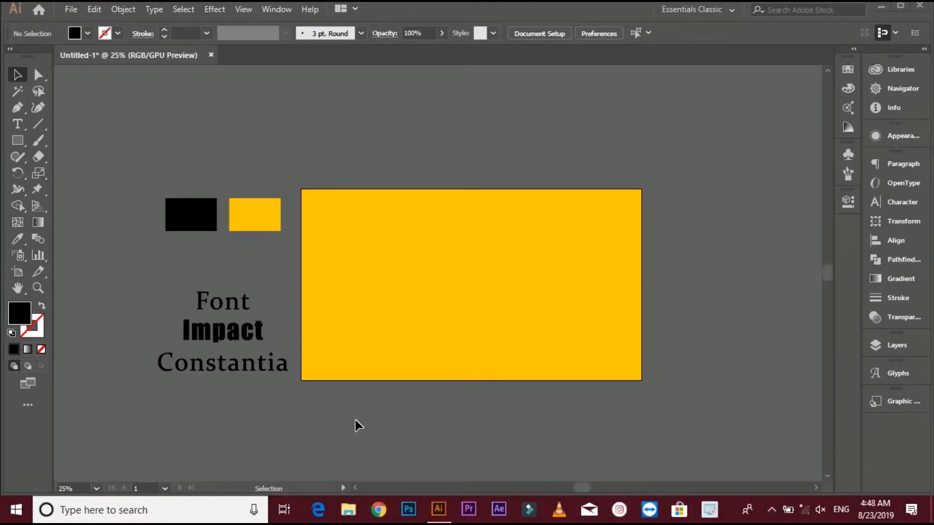
pyautogui.moveTo(18, 124)
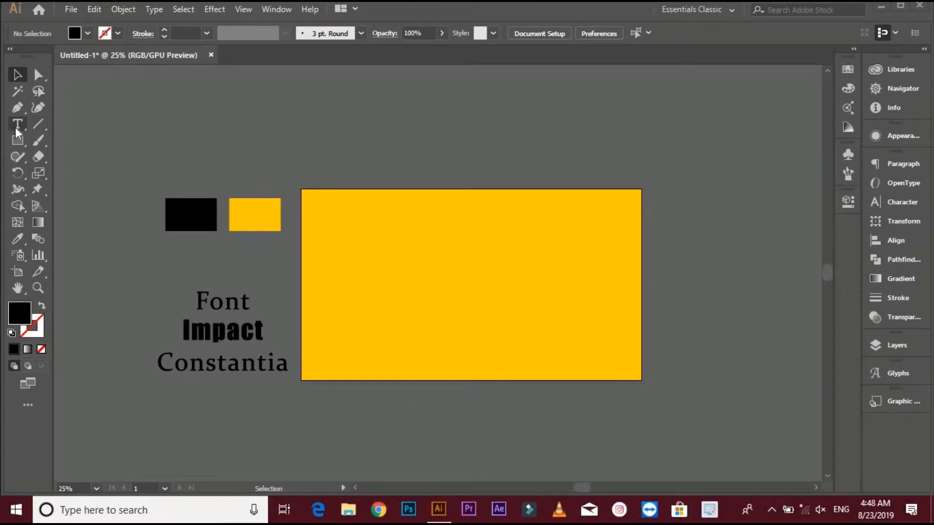
# Step: Create a text object reading CAT on the artboard and set it in Impact
pyautogui.click(18, 123)
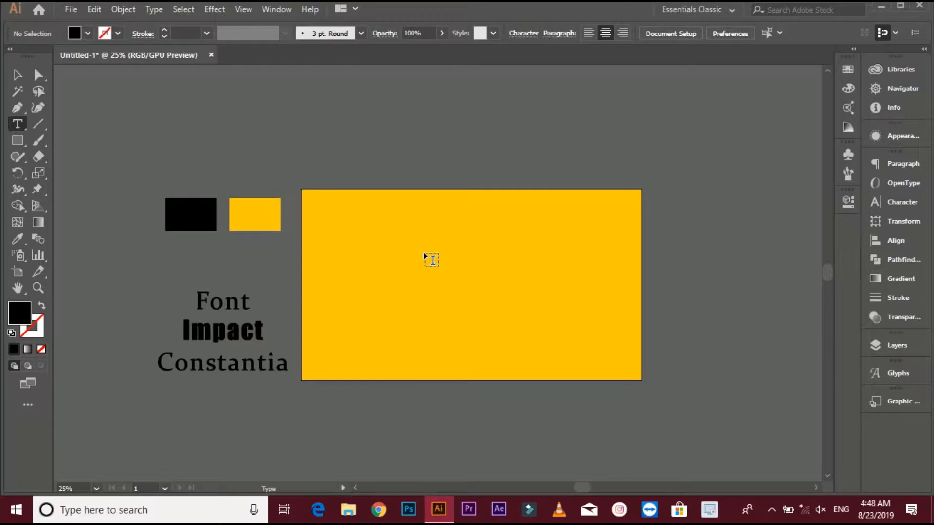
pyautogui.click(431, 261)
pyautogui.write('IM')
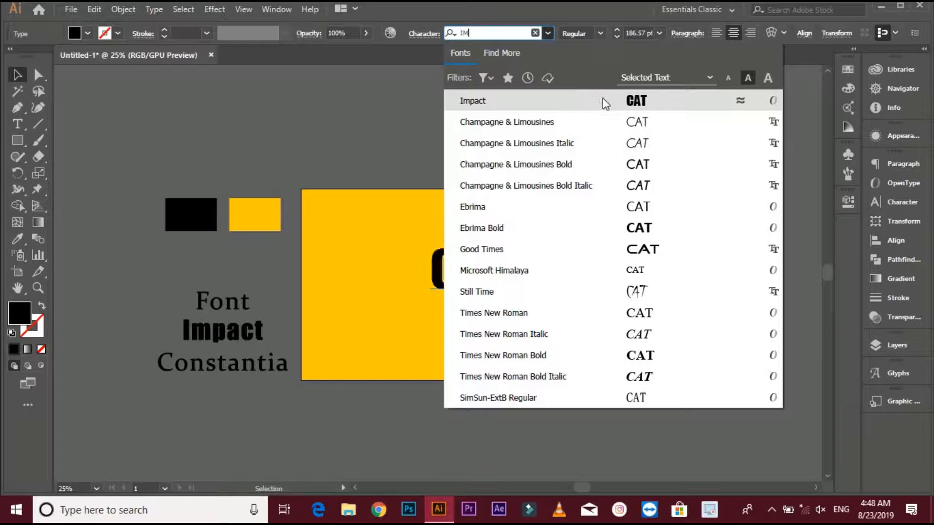
pyautogui.click(473, 101)
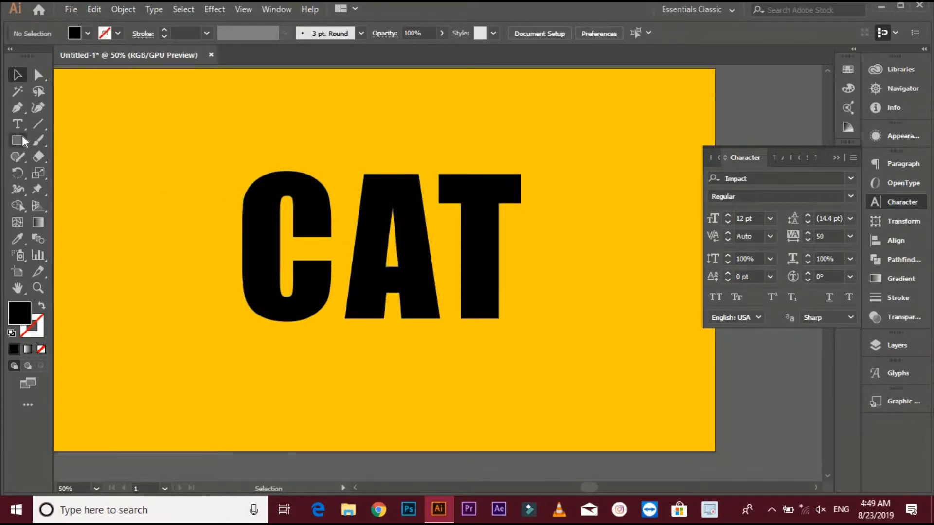
# Step: Draw a three-point star as a black triangle and place it under the A
pyautogui.click(17, 140)
pyautogui.write('3')
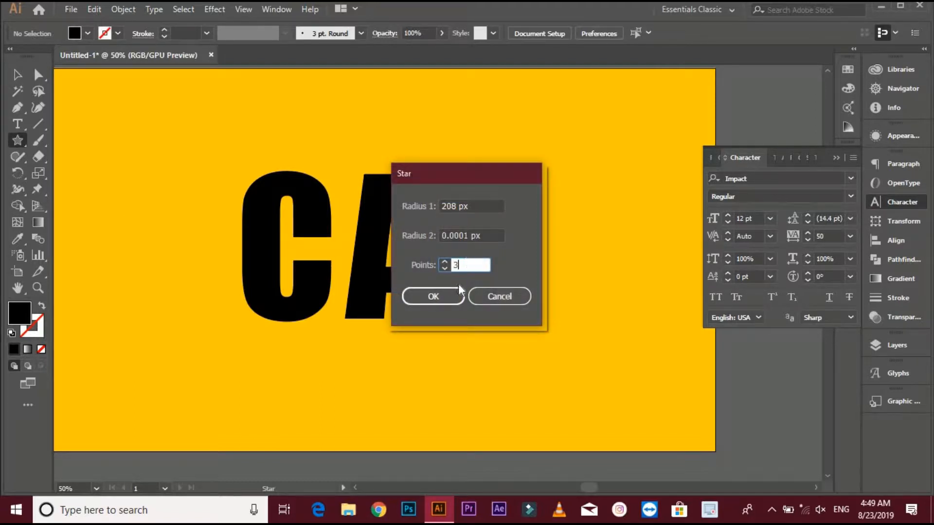
pyautogui.click(433, 297)
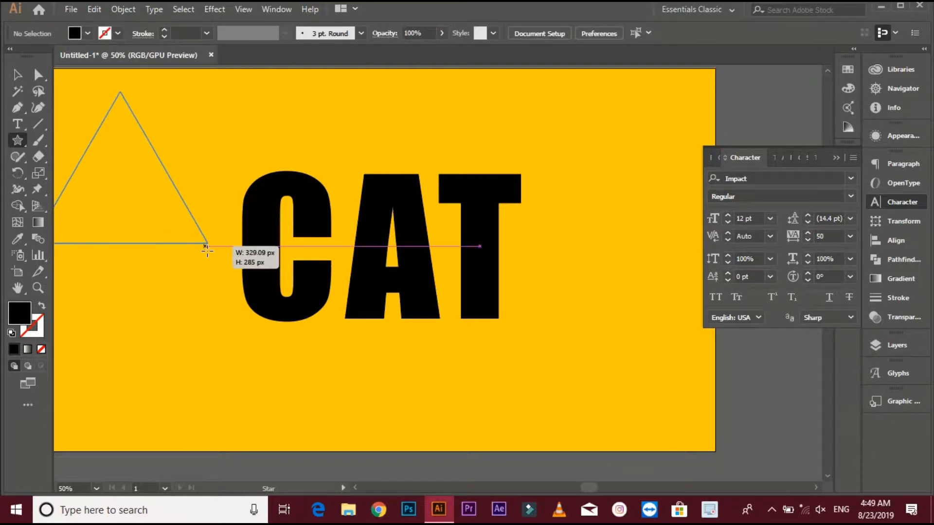
pyautogui.click(136, 166)
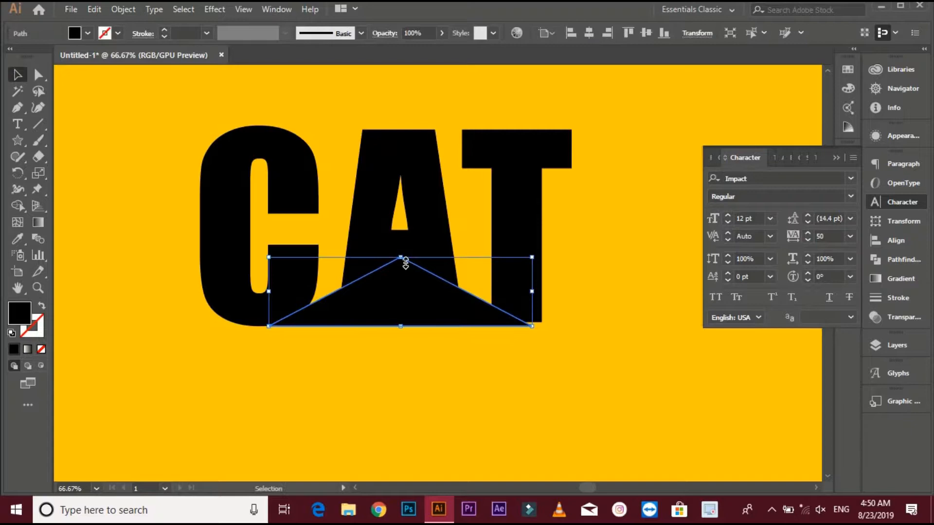
# Step: Stretch the triangle taller so its peak rises into the A
pyautogui.moveTo(400, 259); pyautogui.dragTo(399, 240)
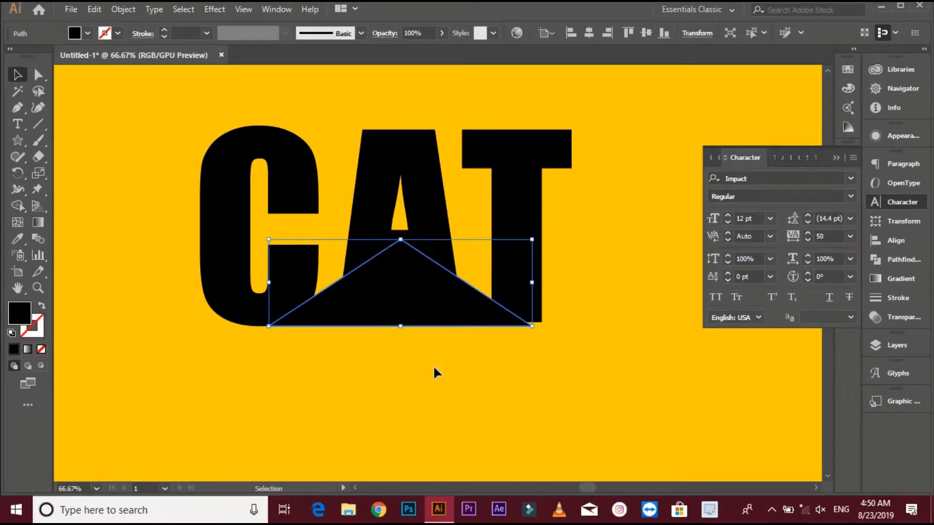
pyautogui.click(541, 33)
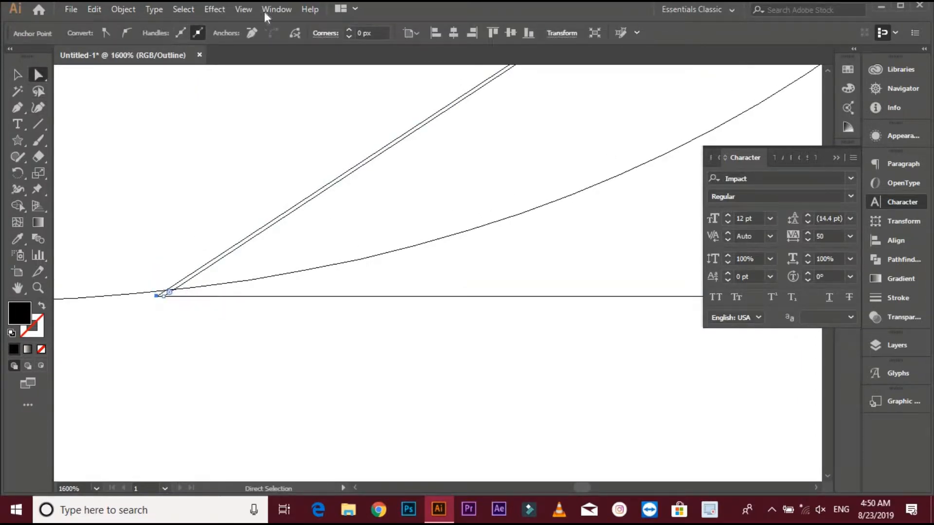
# Step: Disable Snap to Pixel and nudge the triangle's corner onto the letters' baseline
pyautogui.click(243, 8)
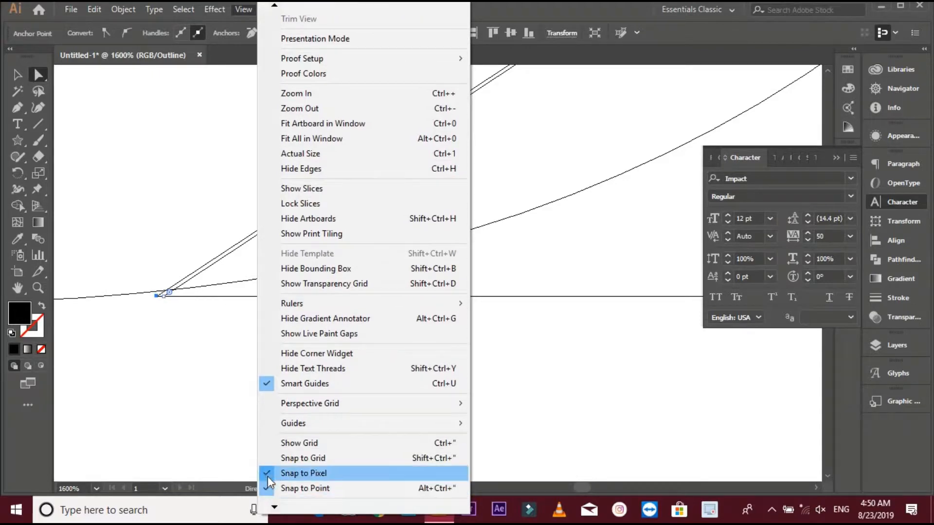
pyautogui.click(303, 473)
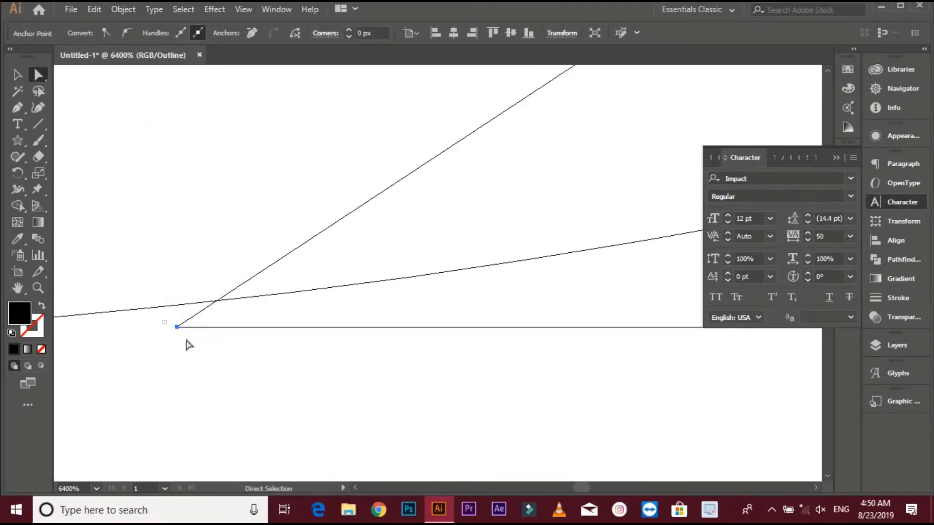
pyautogui.moveTo(177, 327); pyautogui.dragTo(174, 309)
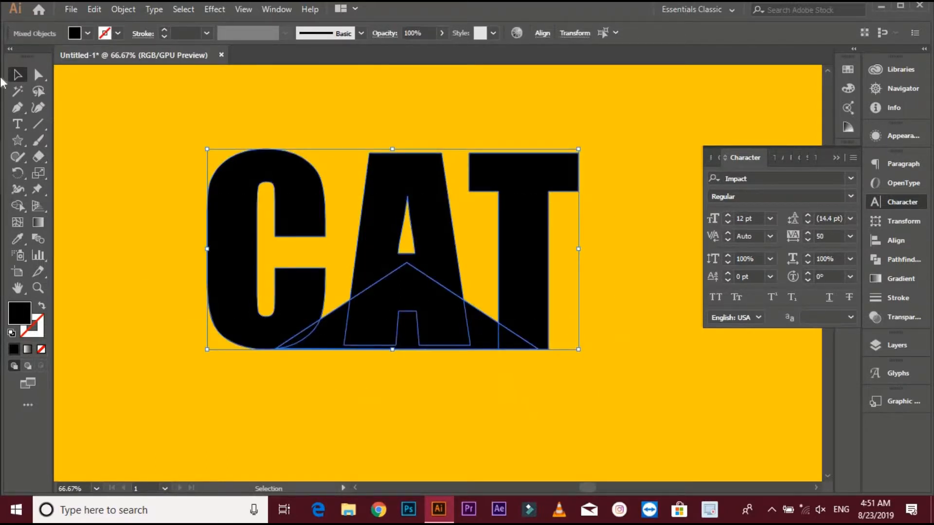
# Step: Shorten the triangle from the bottom, leaving a yellow gap below the letters
pyautogui.click(17, 206)
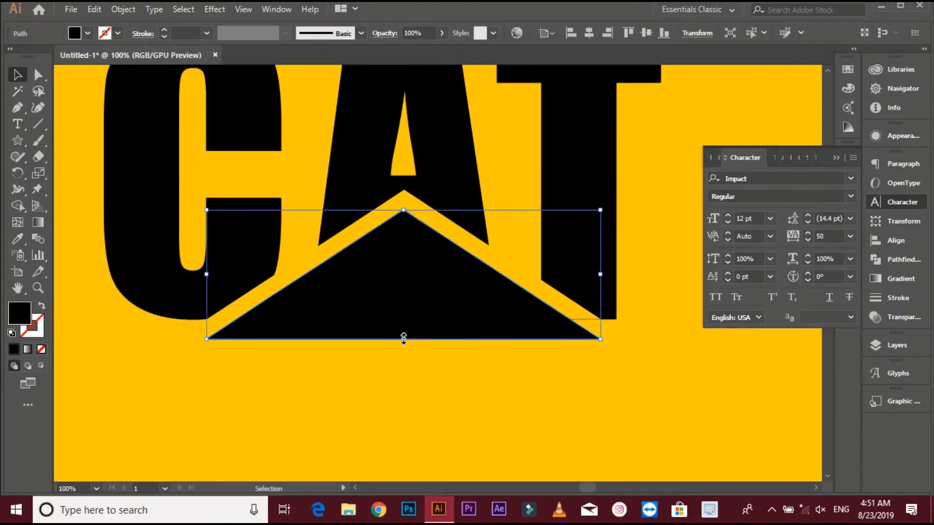
pyautogui.moveTo(402, 338); pyautogui.dragTo(402, 322)
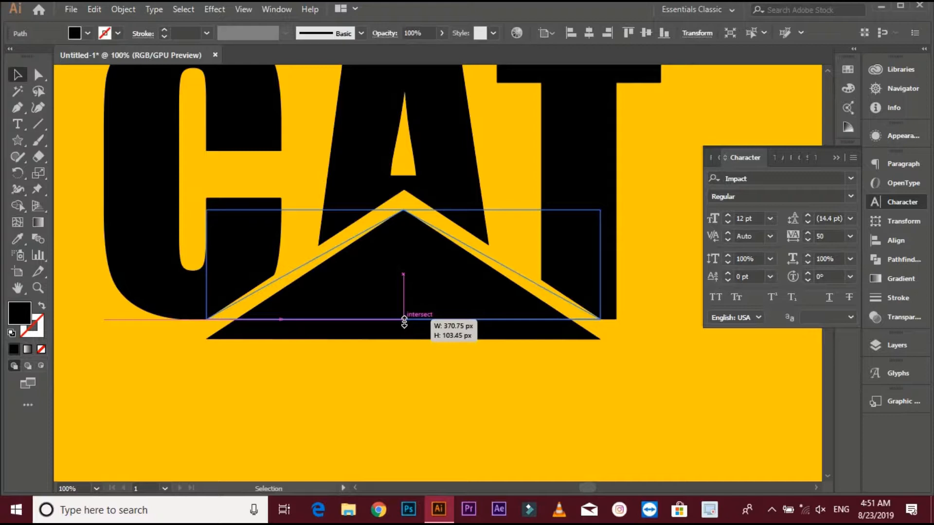
pyautogui.click(405, 247)
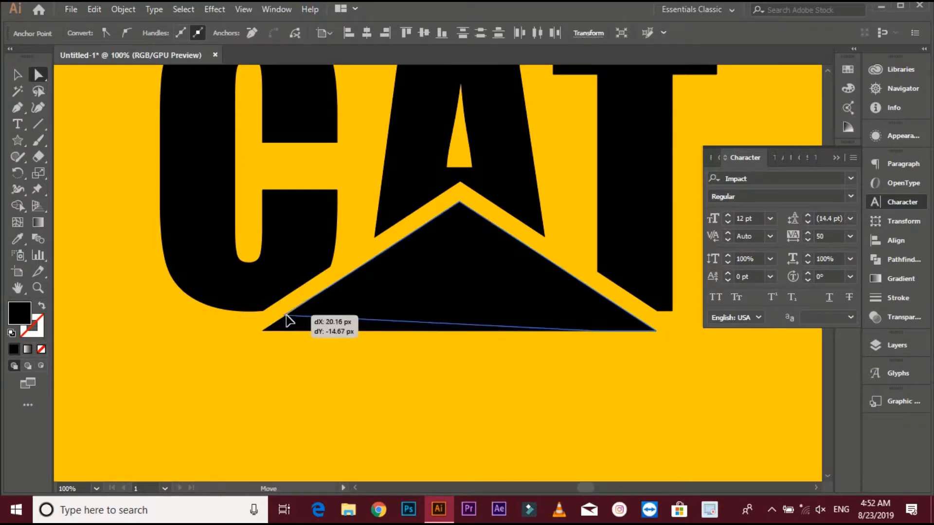
# Step: Move the triangle's left corner anchor precisely up onto the baseline
pyautogui.moveTo(289, 319); pyautogui.dragTo(294, 315)
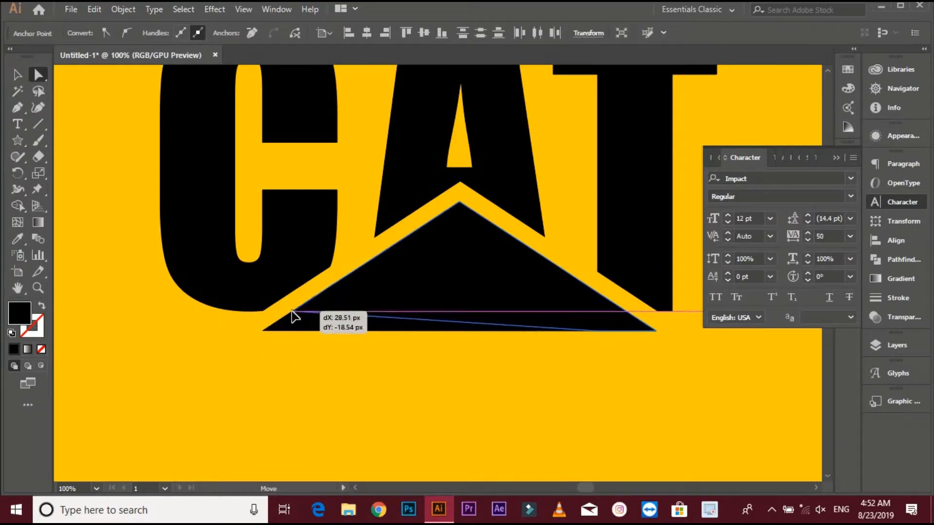
pyautogui.moveTo(292, 315); pyautogui.dragTo(297, 314)
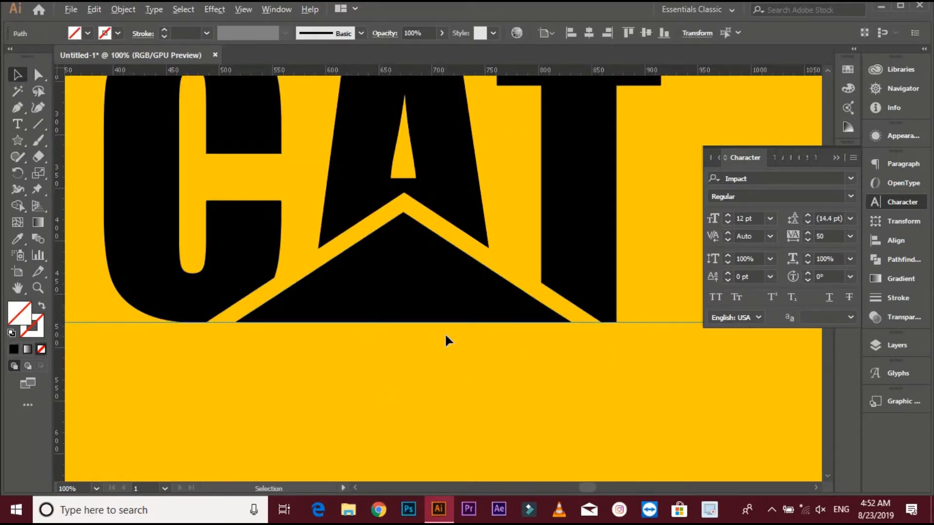
pyautogui.moveTo(687, 374)
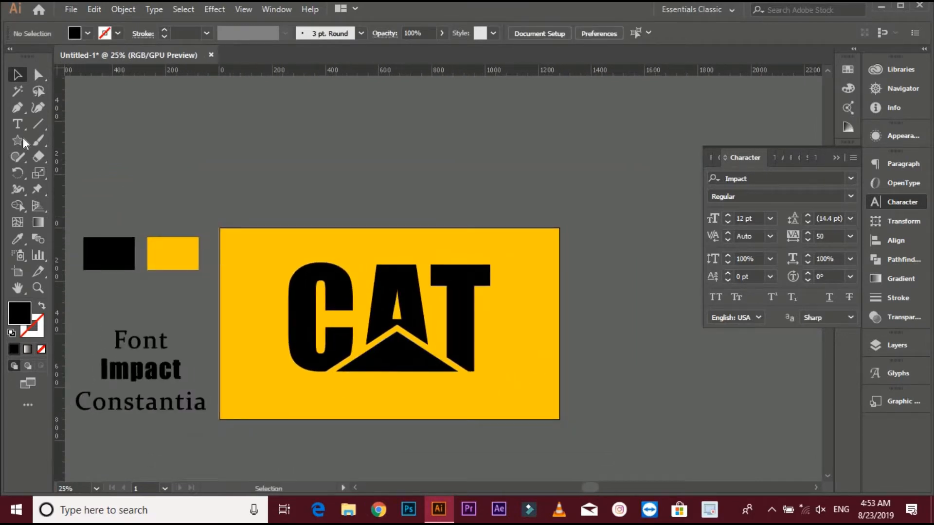
# Step: Start a new text object for the R above the CAT lettering
pyautogui.click(17, 124)
pyautogui.write('R')
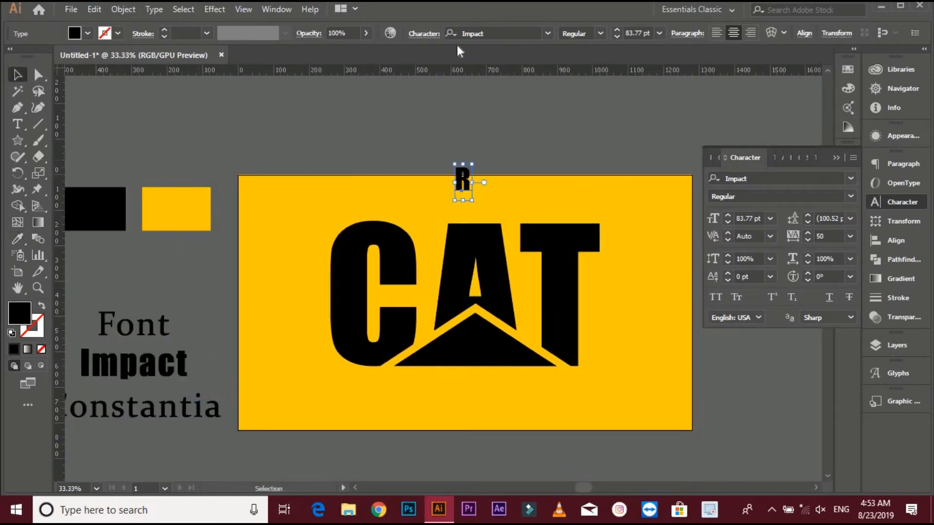
# Step: Set the R in Constantia and ring it with a 5 pt black circle
pyautogui.write('CONS')
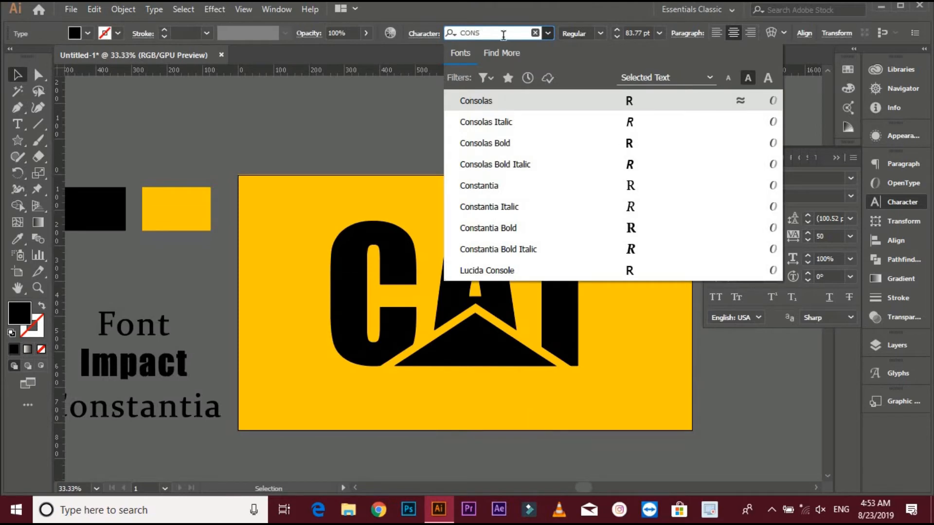
pyautogui.click(478, 185)
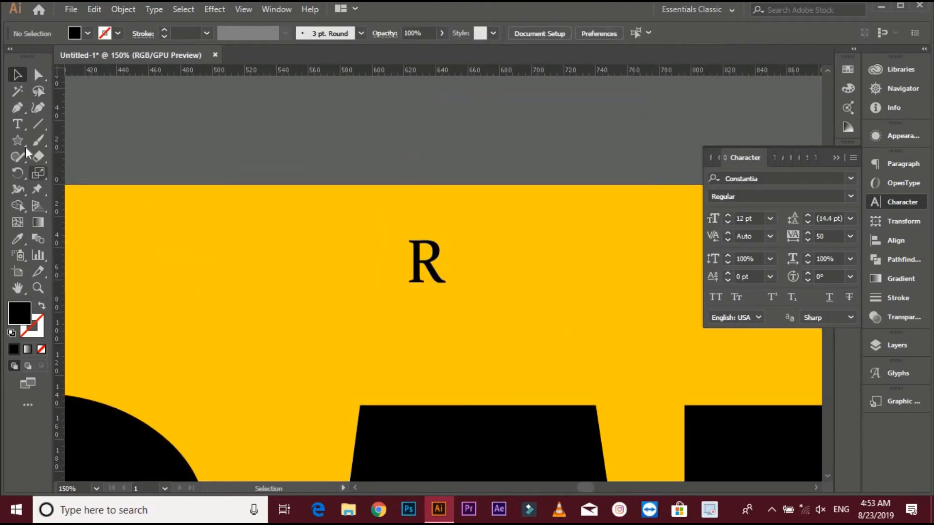
pyautogui.moveTo(424, 263); pyautogui.dragTo(476, 309)
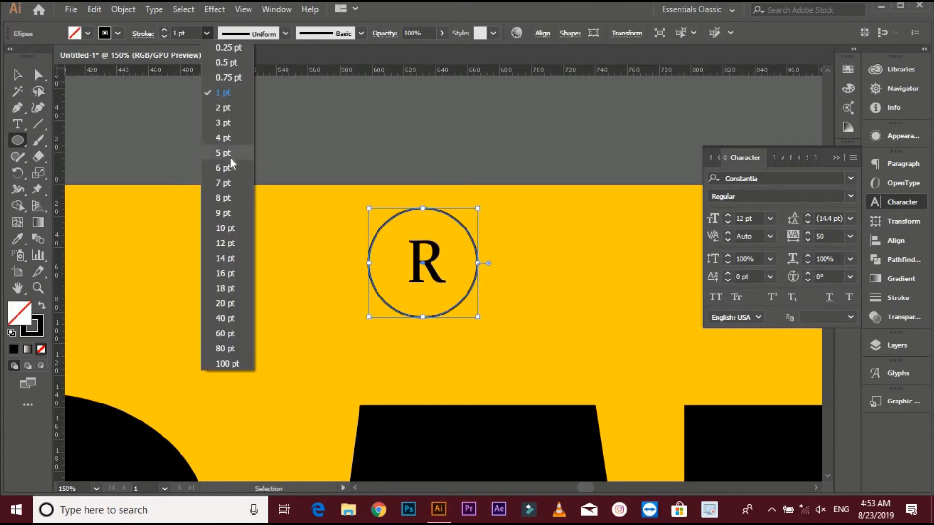
pyautogui.click(223, 153)
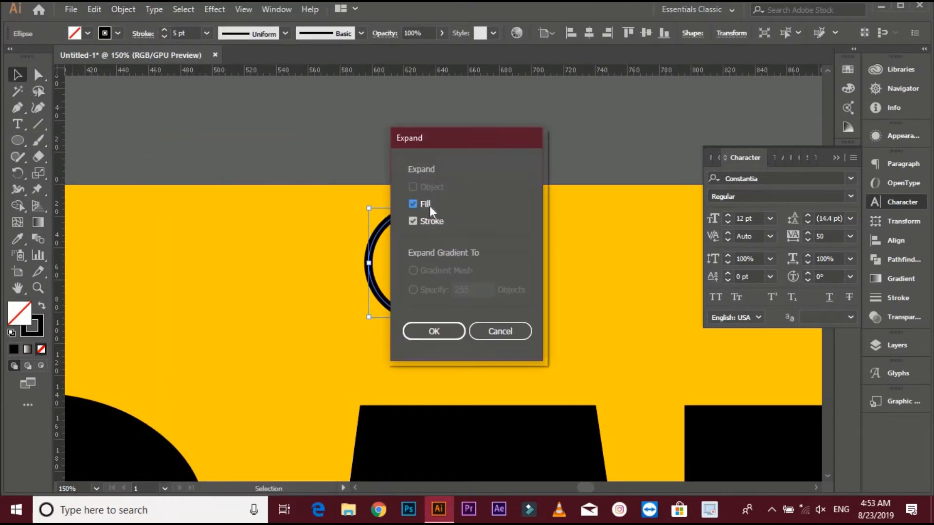
# Step: Expand the circle's stroke and move the registered mark beside the T's top
pyautogui.click(434, 331)
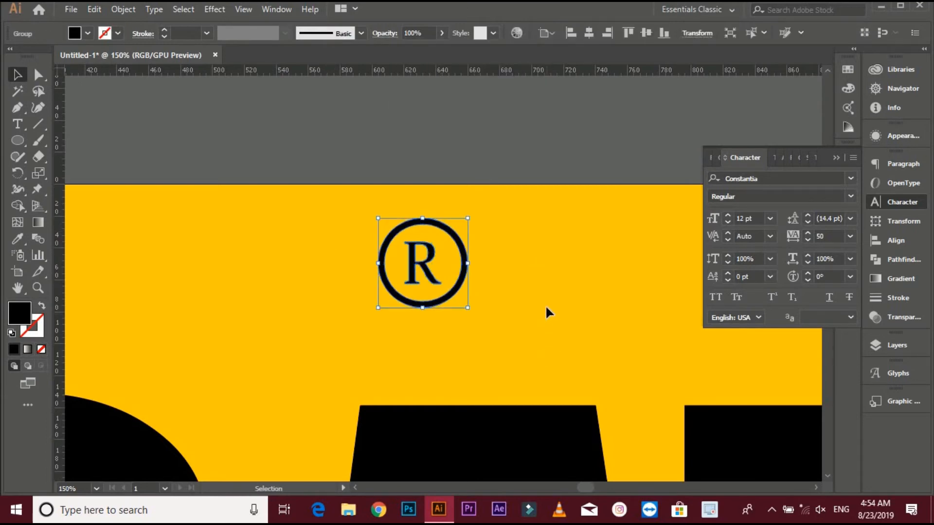
pyautogui.moveTo(423, 264); pyautogui.dragTo(450, 196)
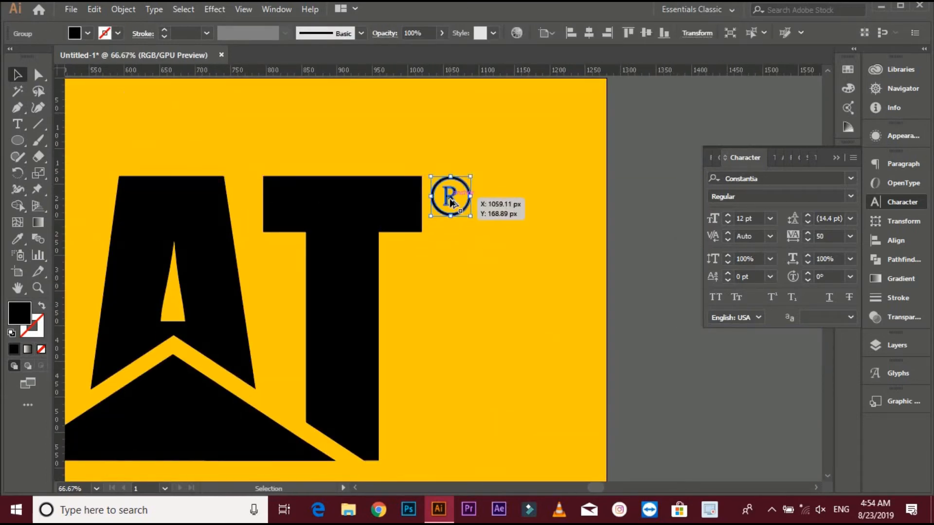